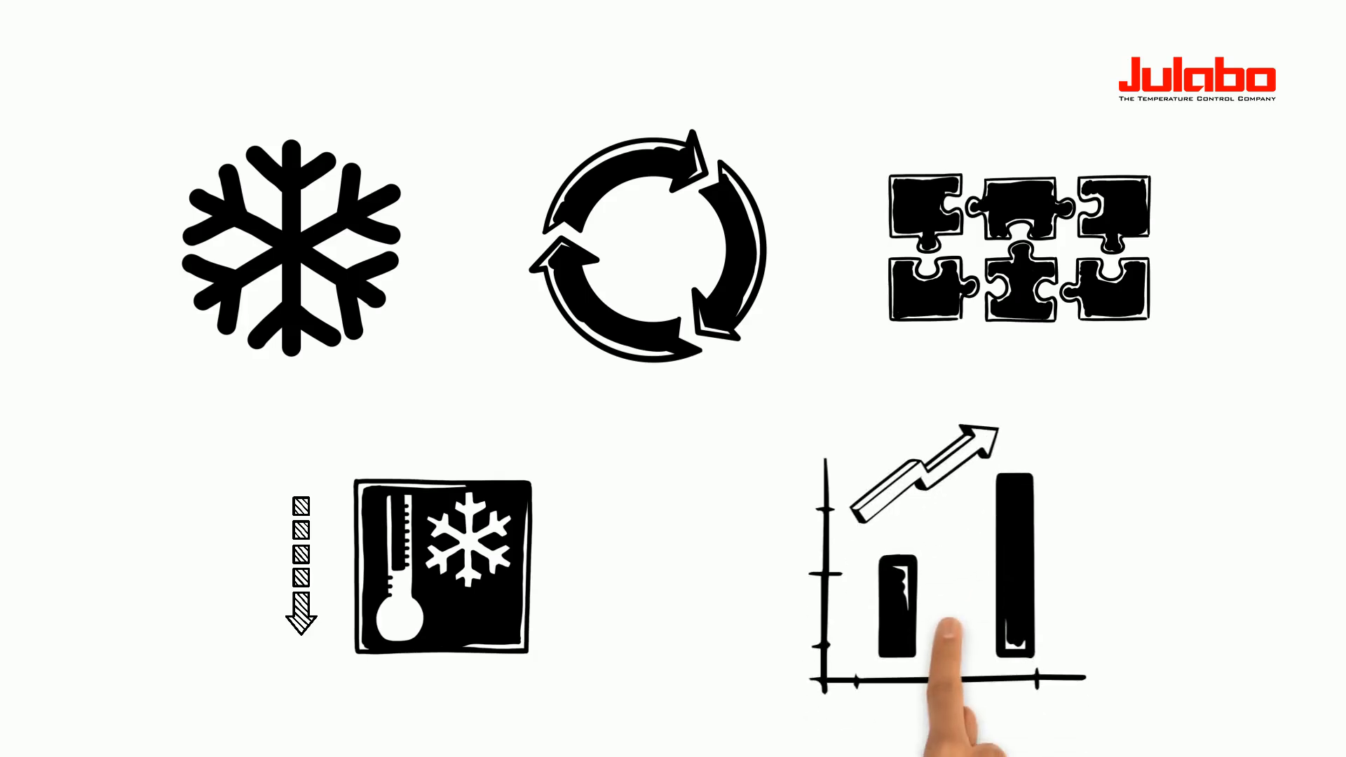
mouse_move(927, 679)
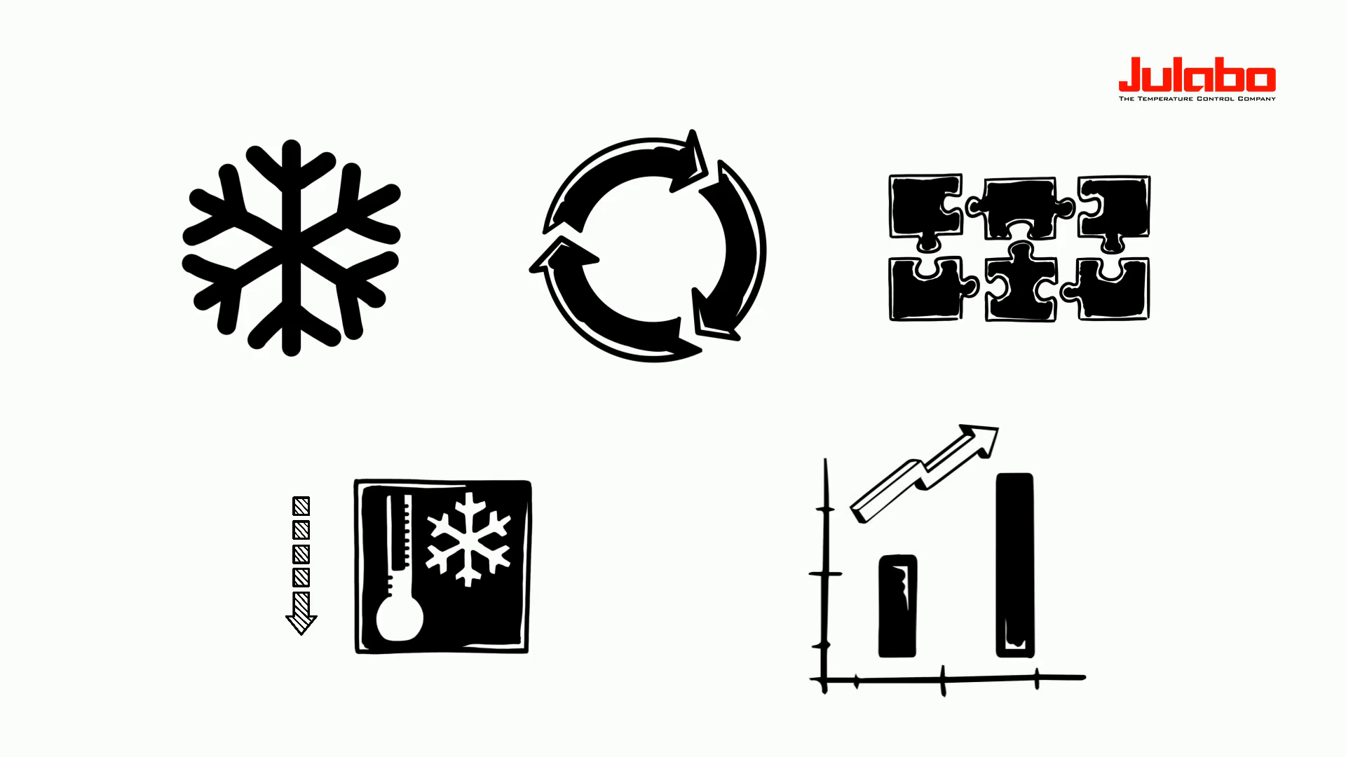